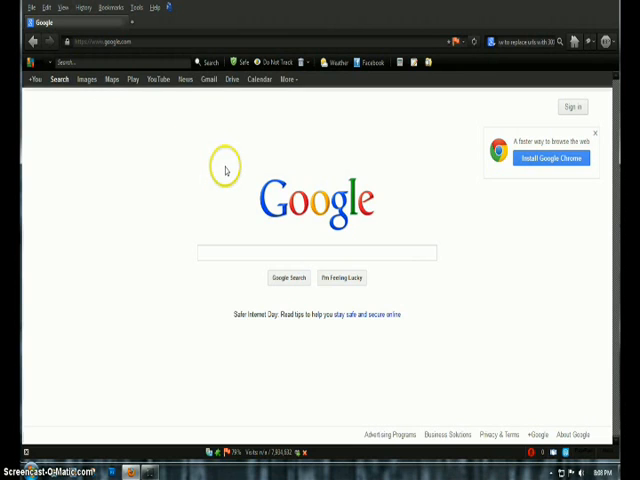
pyautogui.moveTo(273, 200)
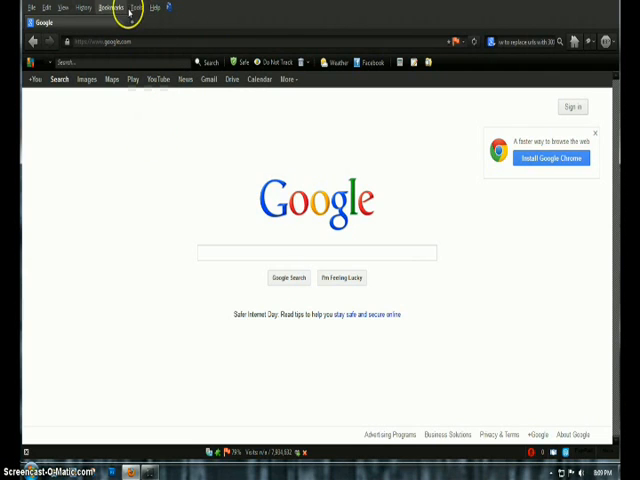
pyautogui.moveTo(168, 178)
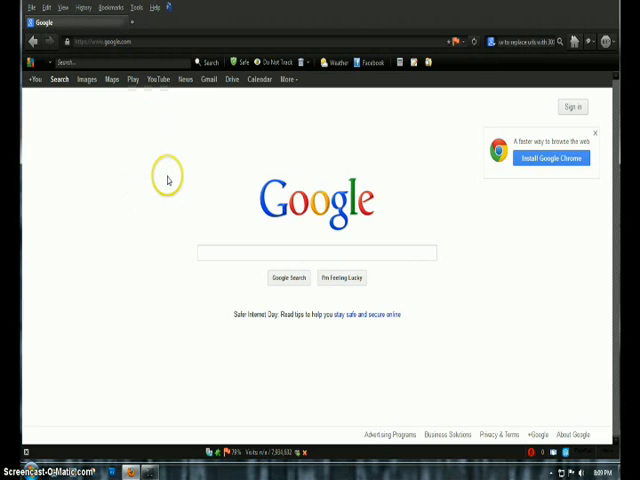
pyautogui.moveTo(215, 140)
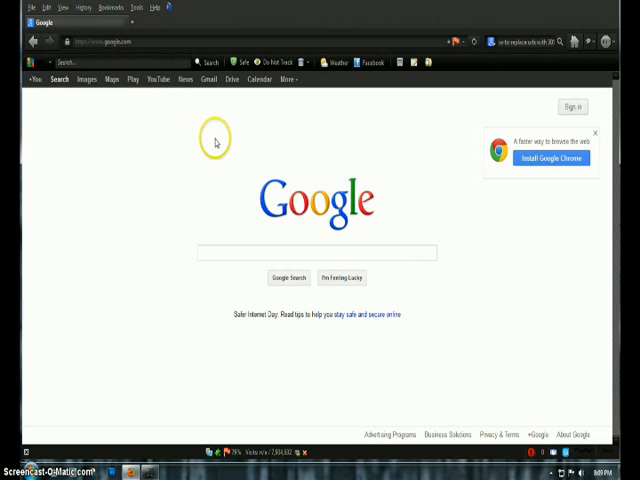
pyautogui.moveTo(216, 141)
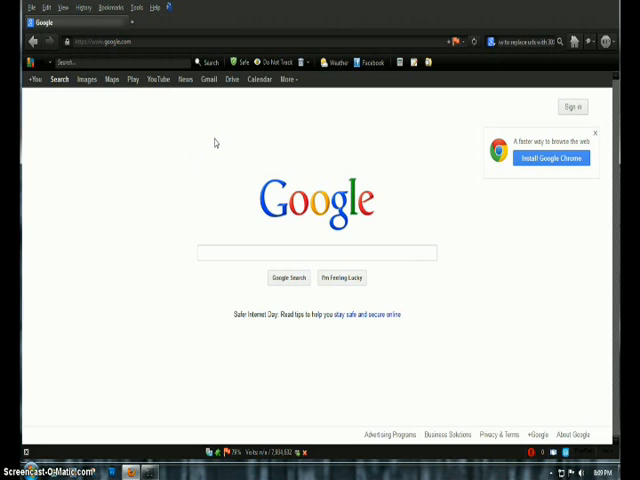
pyautogui.moveTo(189, 16)
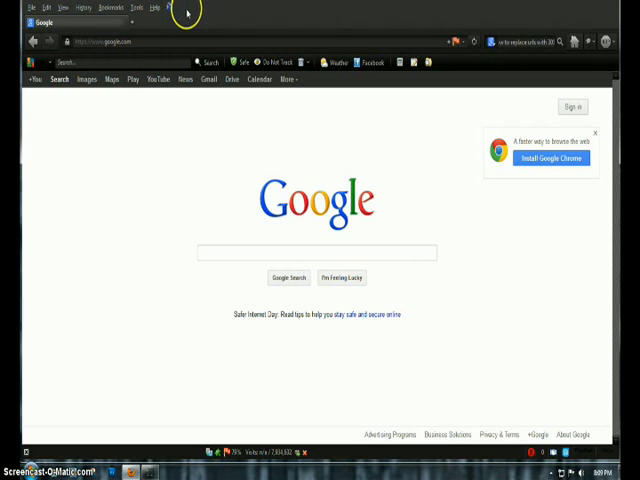
pyautogui.moveTo(140, 9)
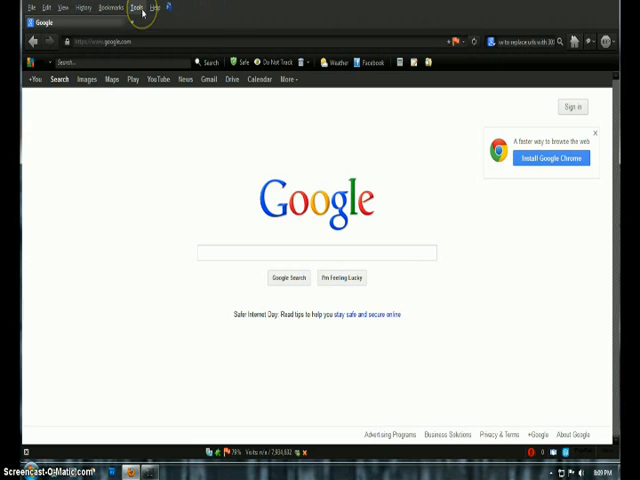
# Open Clear Recent History from the Tools menu, set to Everything with details shown.
pyautogui.click(140, 8)
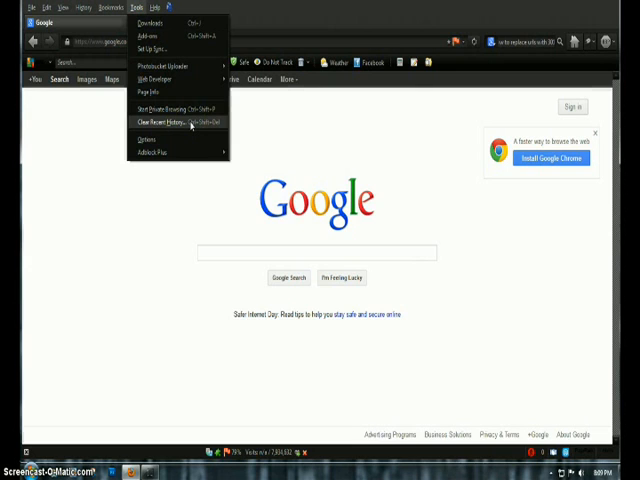
pyautogui.click(173, 122)
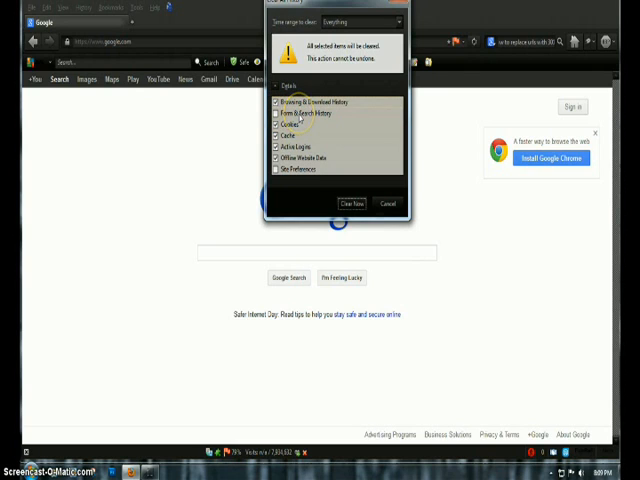
# Clear browsing and download history, cookies, cache, active logins and offline data.
pyautogui.click(277, 112)
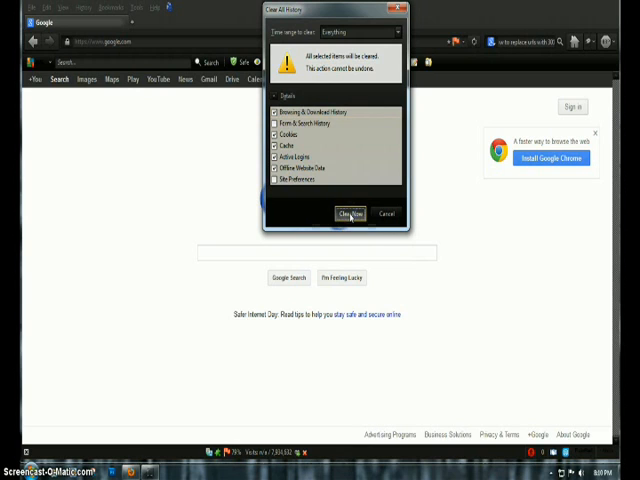
pyautogui.click(349, 214)
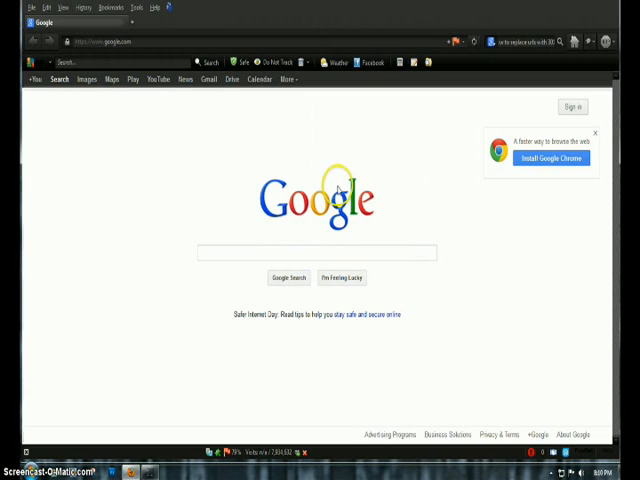
pyautogui.moveTo(252, 181)
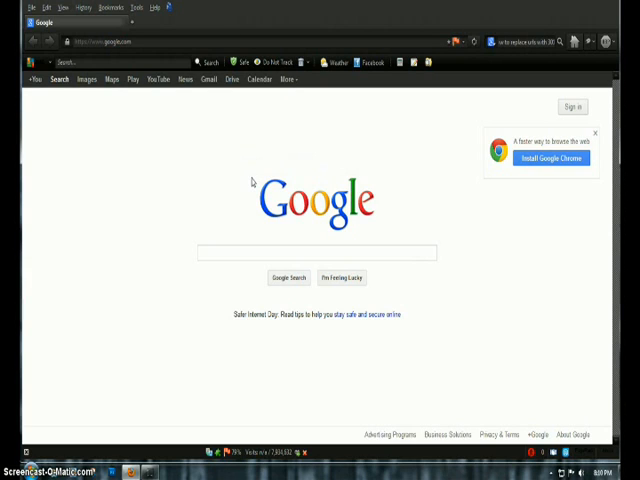
pyautogui.moveTo(421, 317)
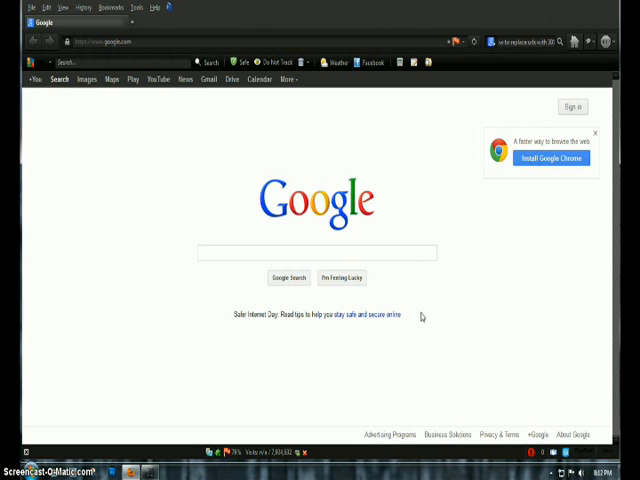
pyautogui.moveTo(71, 432)
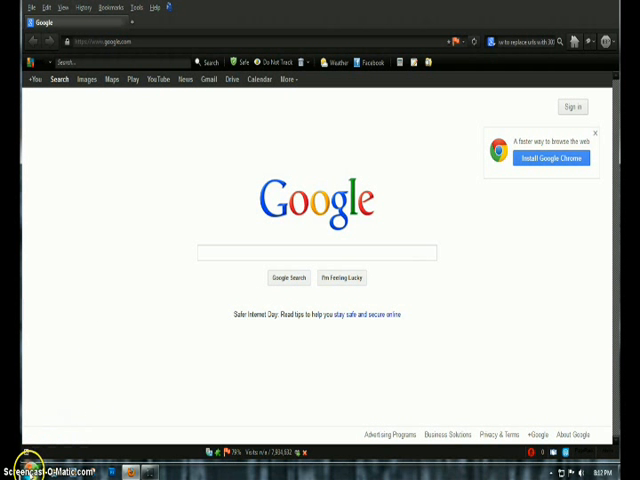
# Open the AppData Local Temp folder by searching %temp% from Start.
pyautogui.click(10, 471)
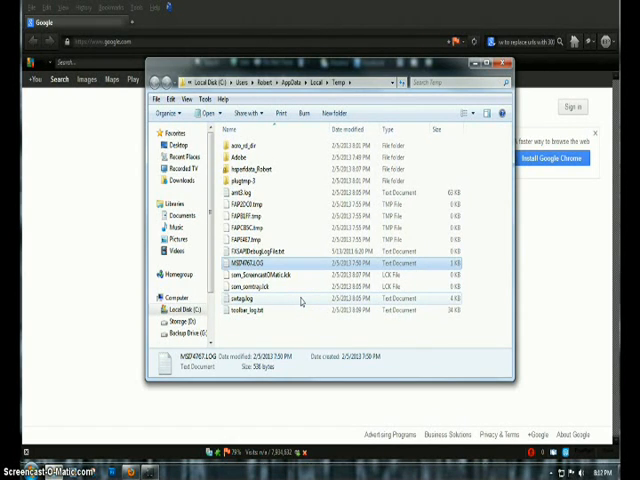
# Select all 15 items in the Temp folder and delete them.
pyautogui.press('ctrl+a')
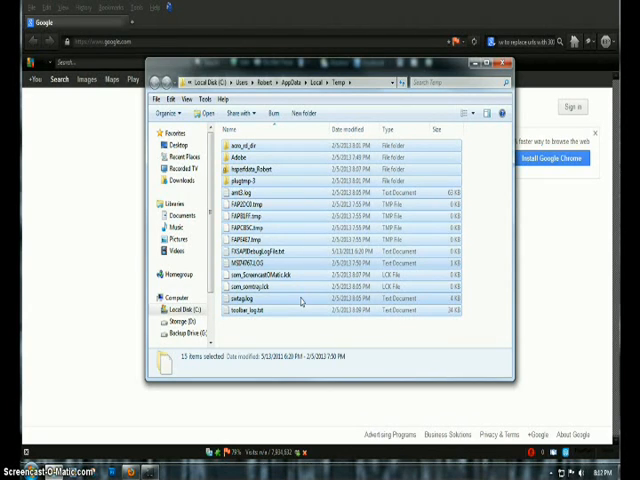
pyautogui.press('Delete')
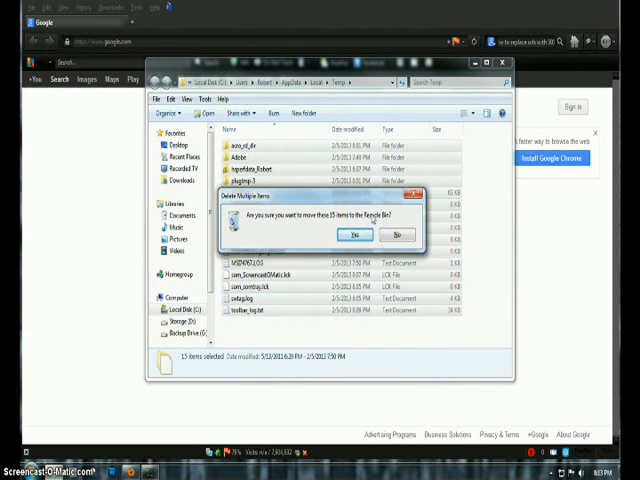
# Confirm recycling the 15 items, skipping the four in-use files and folder.
pyautogui.click(352, 234)
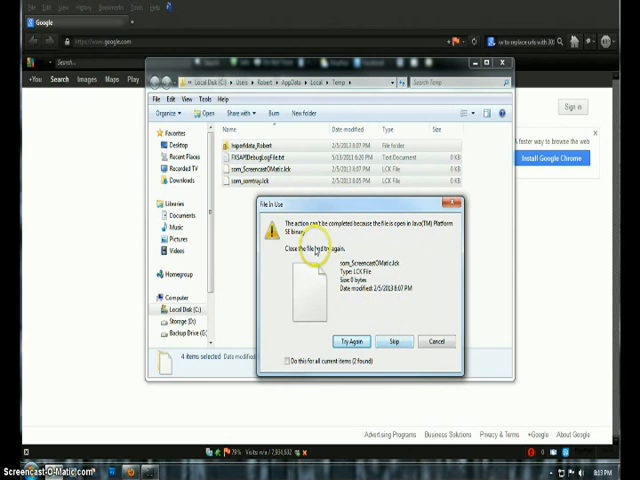
pyautogui.moveTo(402, 232)
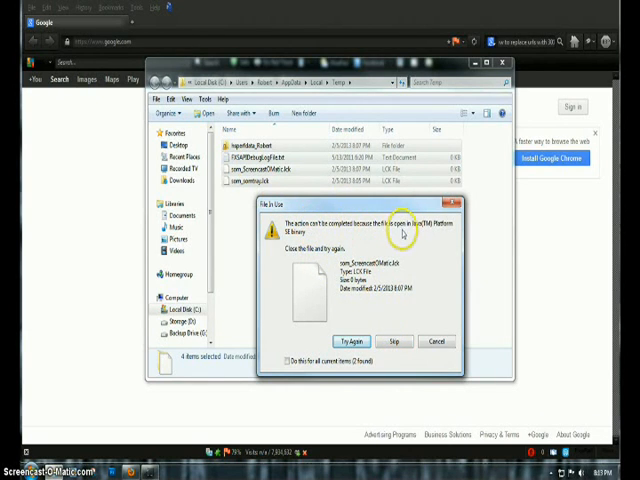
pyautogui.moveTo(407, 256)
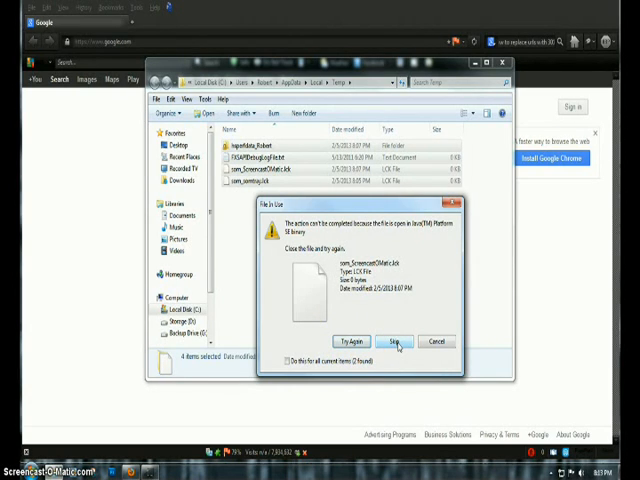
pyautogui.click(397, 343)
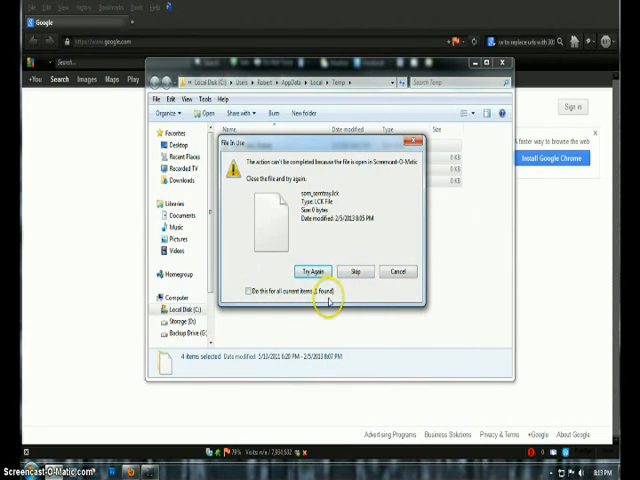
pyautogui.click(353, 271)
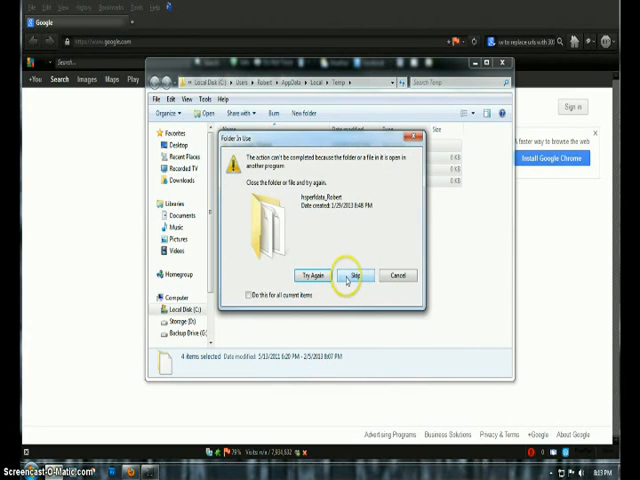
pyautogui.moveTo(288, 212)
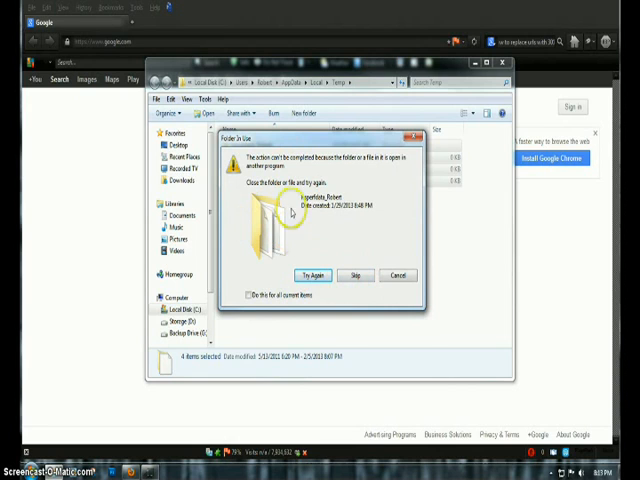
pyautogui.moveTo(340, 233)
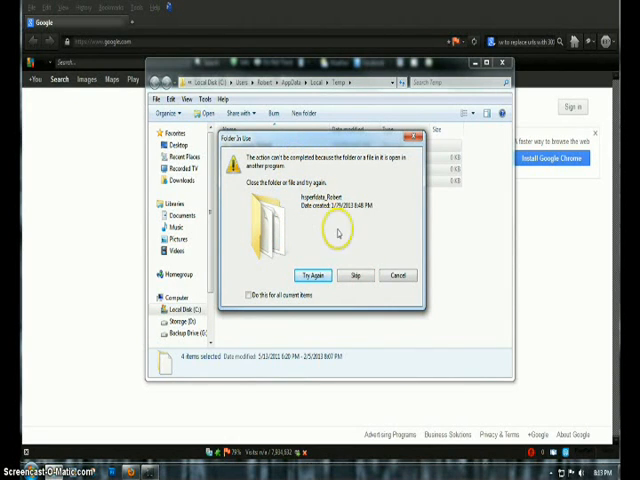
pyautogui.click(356, 275)
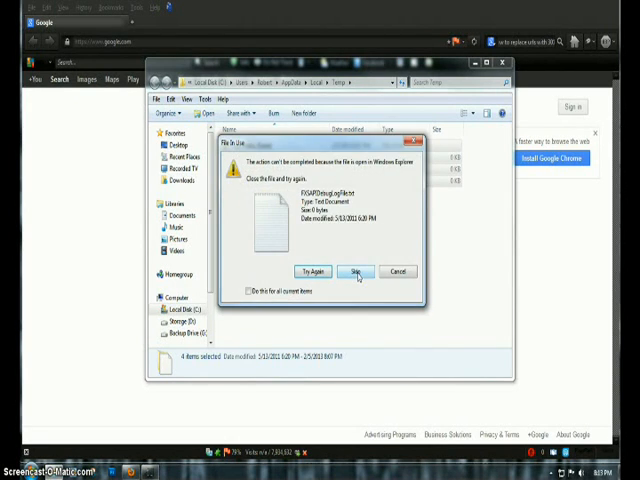
pyautogui.click(356, 271)
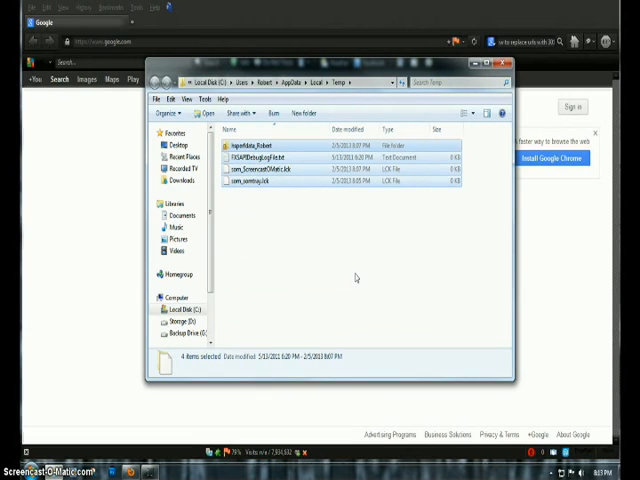
pyautogui.moveTo(312, 281)
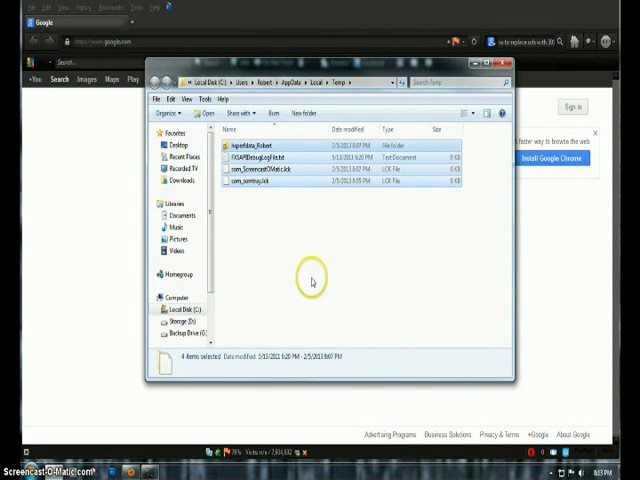
pyautogui.moveTo(297, 258)
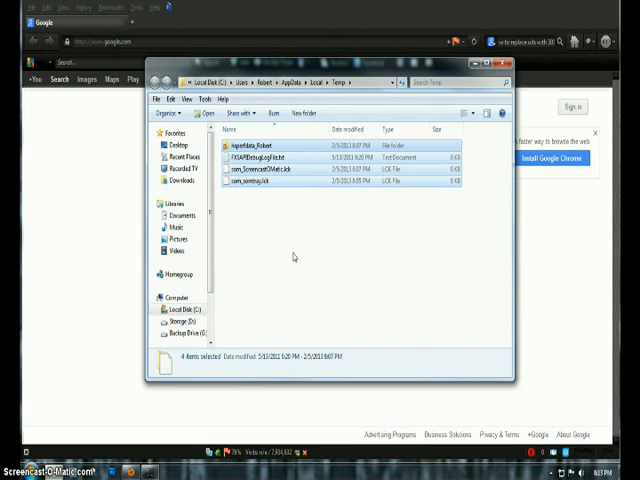
pyautogui.moveTo(293, 265)
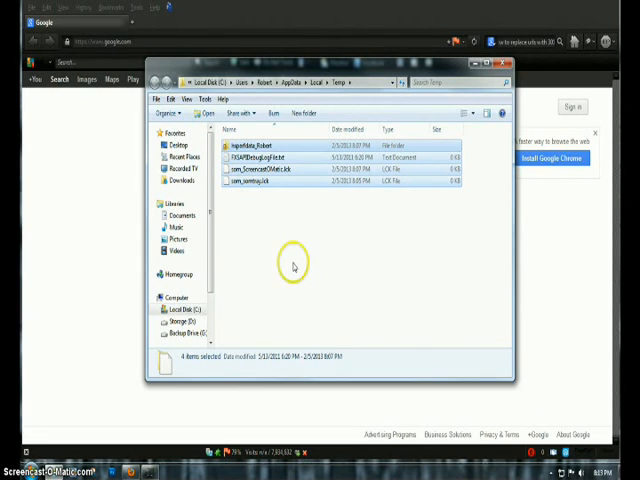
pyautogui.moveTo(270, 207)
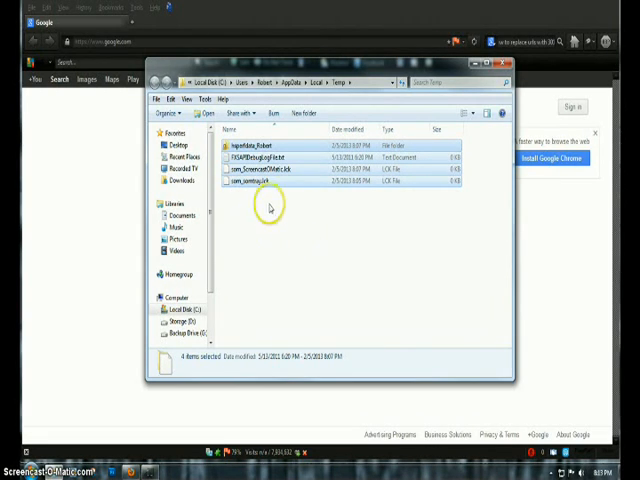
pyautogui.moveTo(330, 226)
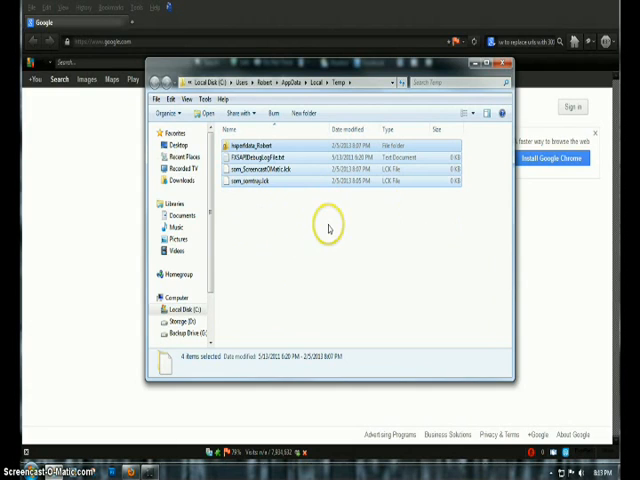
pyautogui.moveTo(320, 217)
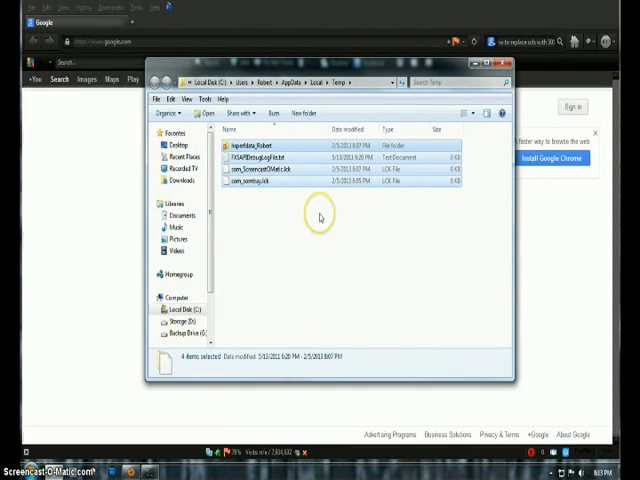
pyautogui.moveTo(319, 254)
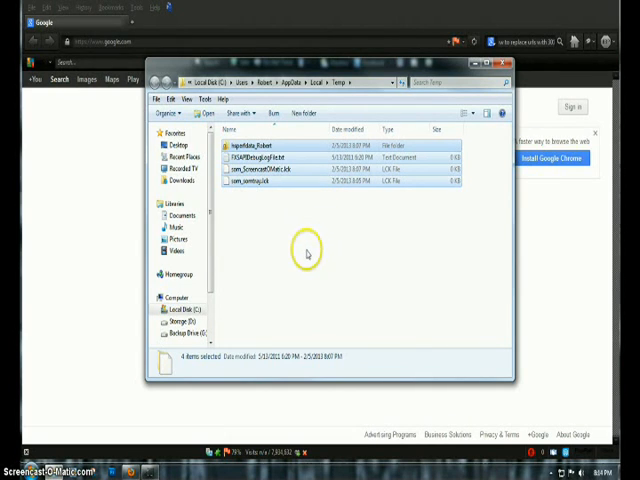
pyautogui.moveTo(312, 263)
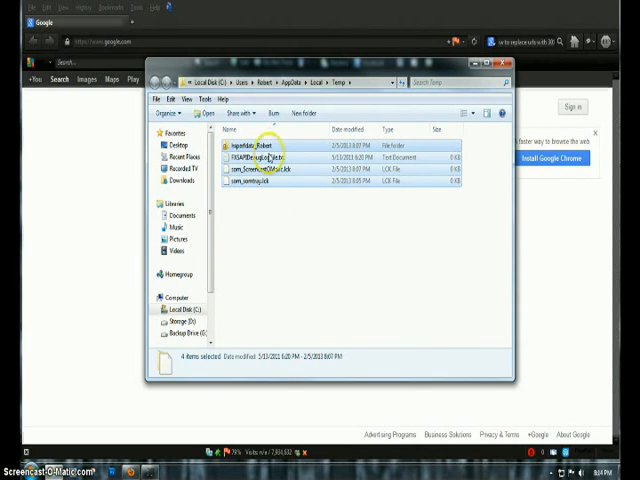
pyautogui.moveTo(256, 289)
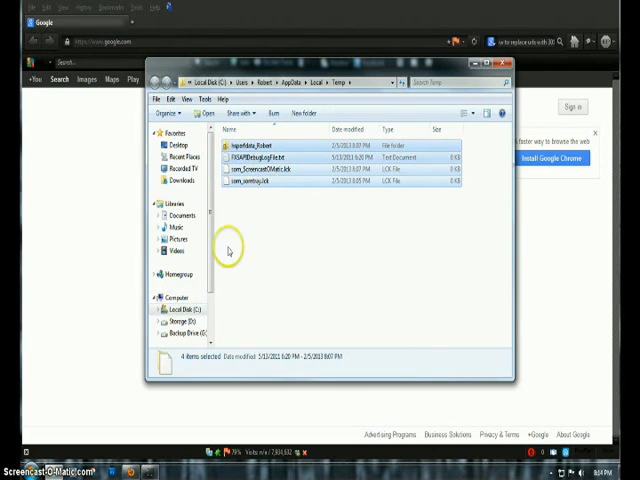
pyautogui.moveTo(186, 303)
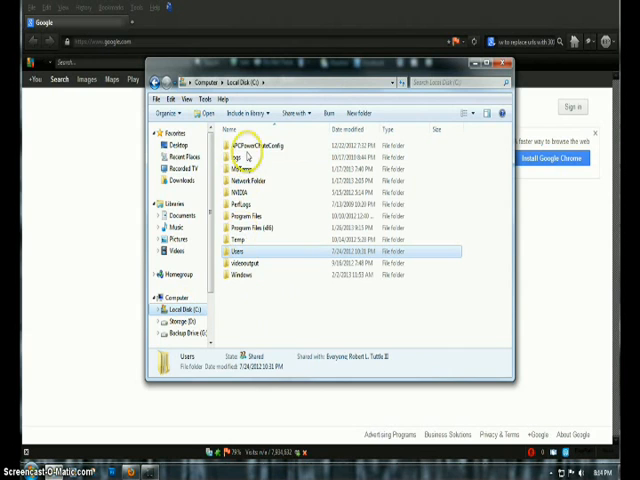
# Go into C:\Windows and open its Temp folder.
pyautogui.click(240, 275)
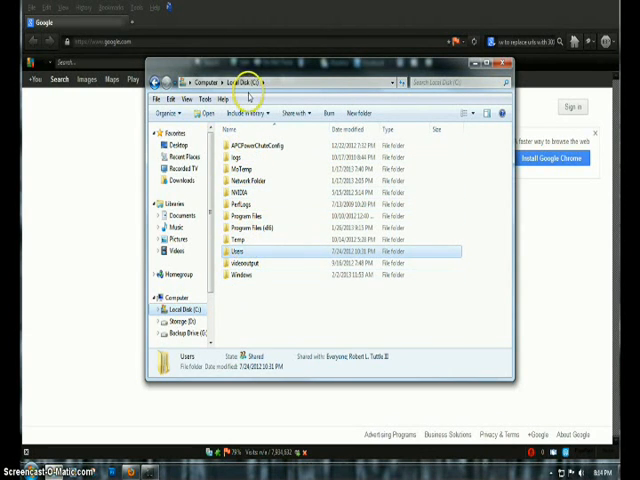
pyautogui.moveTo(255, 278)
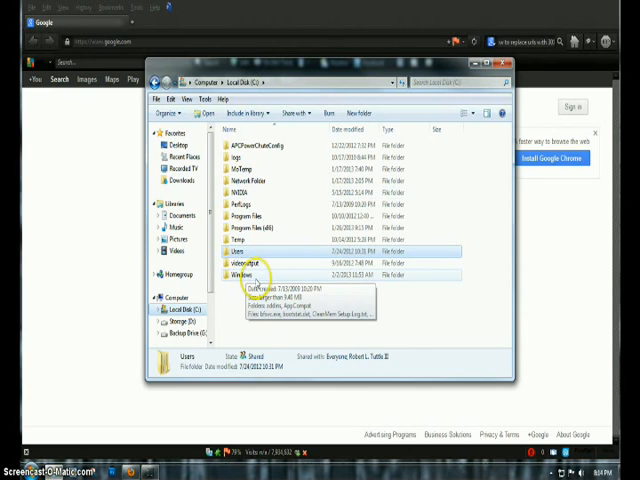
pyautogui.doubleClick(242, 272)
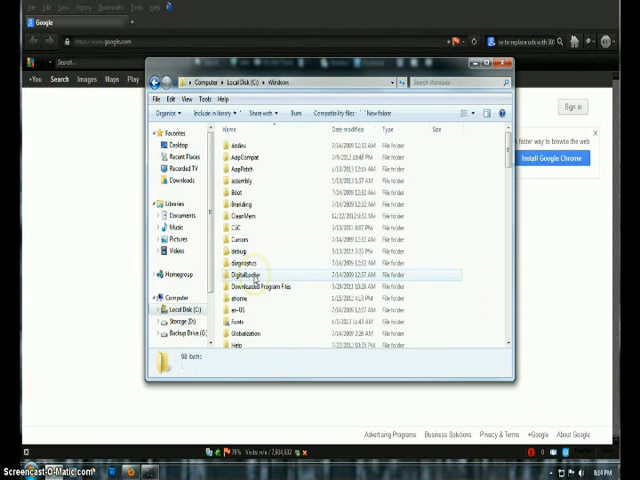
pyautogui.scroll(-3)
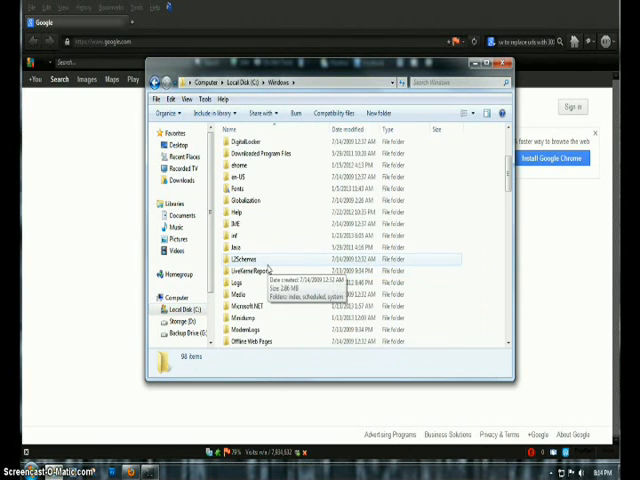
pyautogui.scroll(-3)
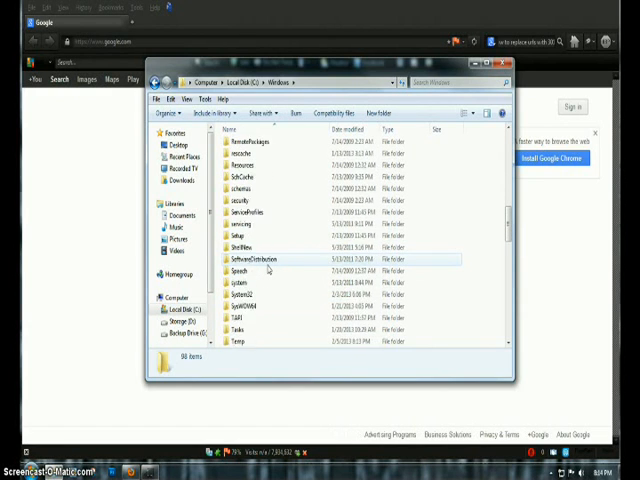
pyautogui.scroll(-3)
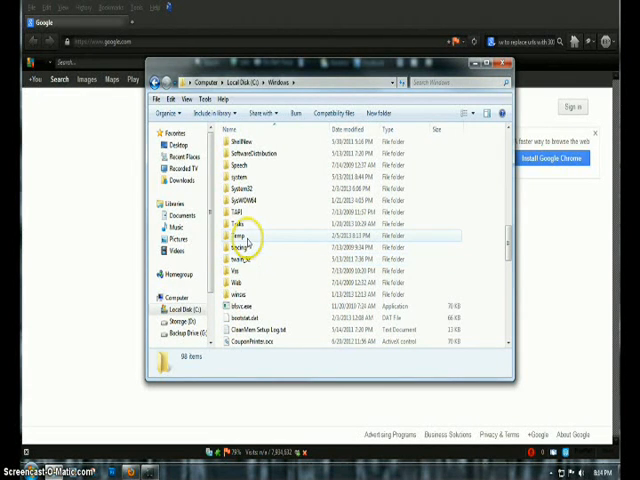
pyautogui.doubleClick(245, 235)
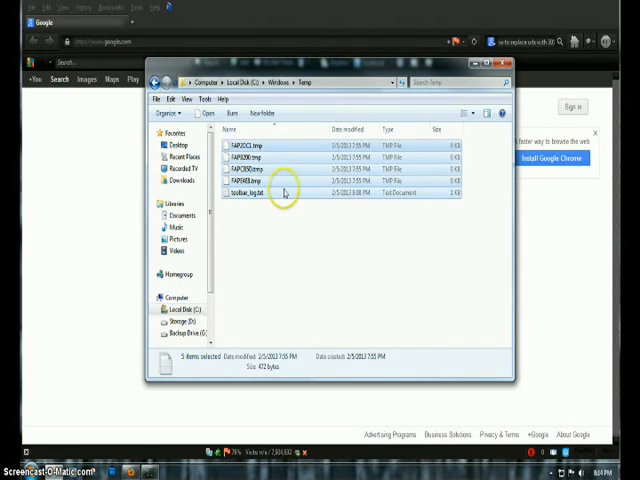
pyautogui.moveTo(277, 220)
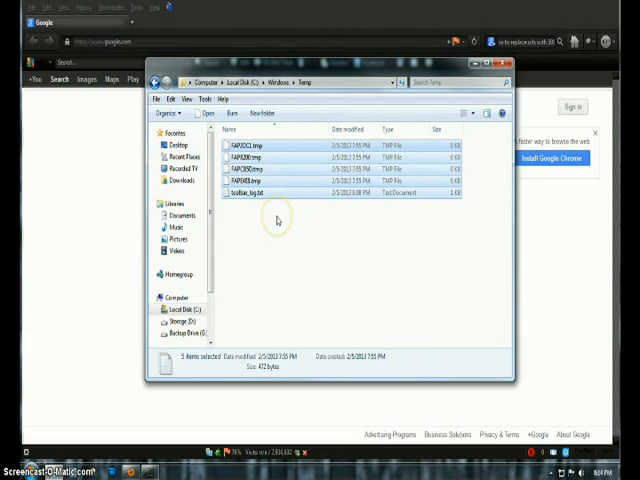
# Delete the five Windows Temp files, confirming the move to the Recycle Bin.
pyautogui.press('Delete')
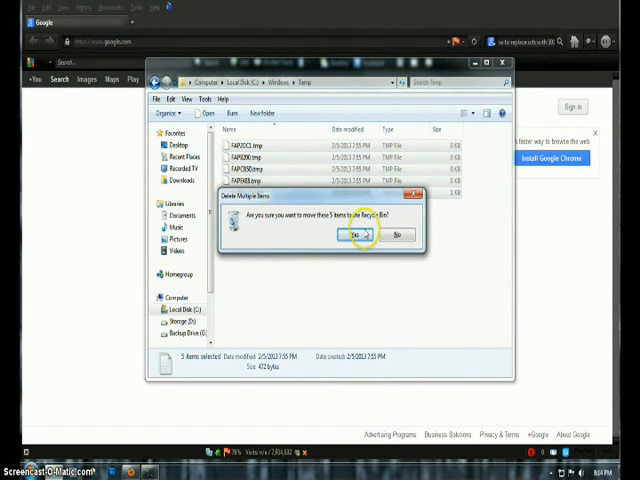
pyautogui.click(356, 235)
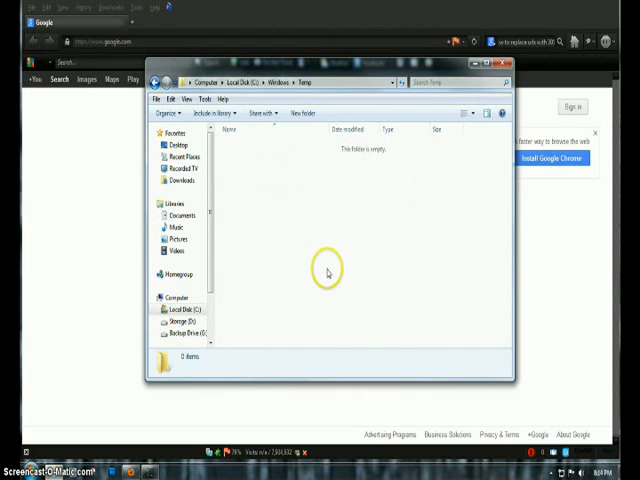
pyautogui.moveTo(319, 269)
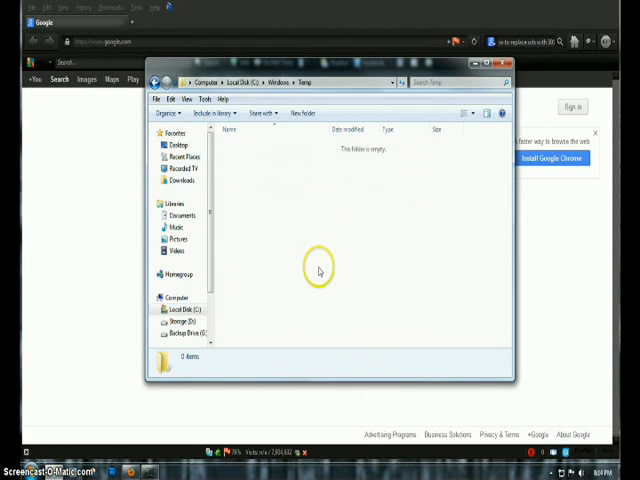
pyautogui.moveTo(283, 261)
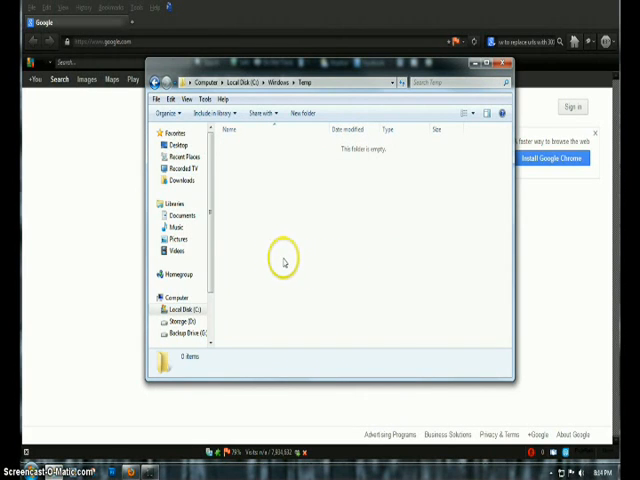
pyautogui.moveTo(263, 267)
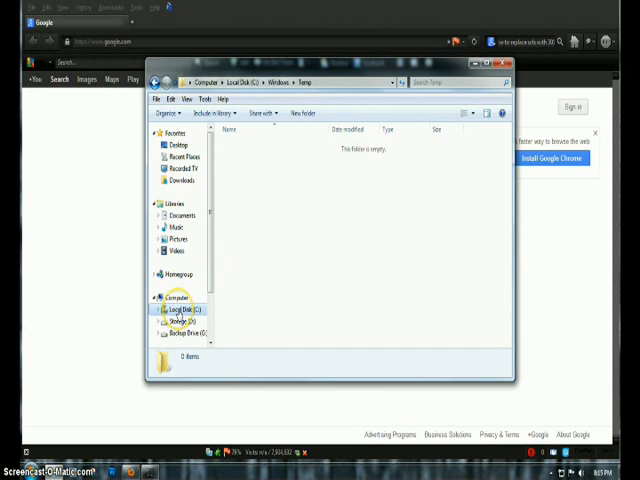
# Open Local Disk (C:) Properties, showing 62.9 GB used and 132 GB free.
pyautogui.rightClick(180, 310)
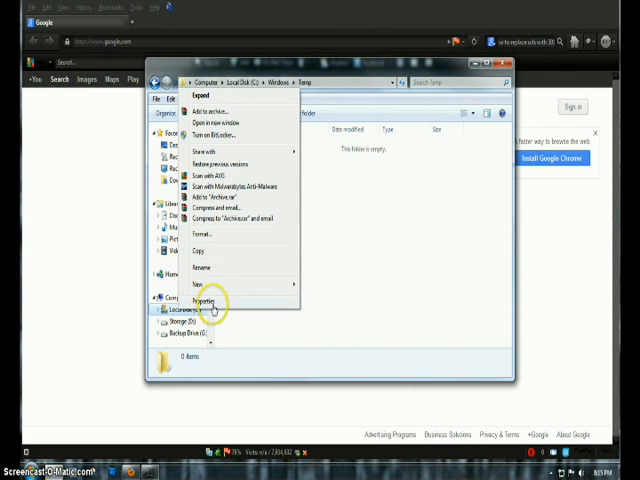
pyautogui.click(205, 299)
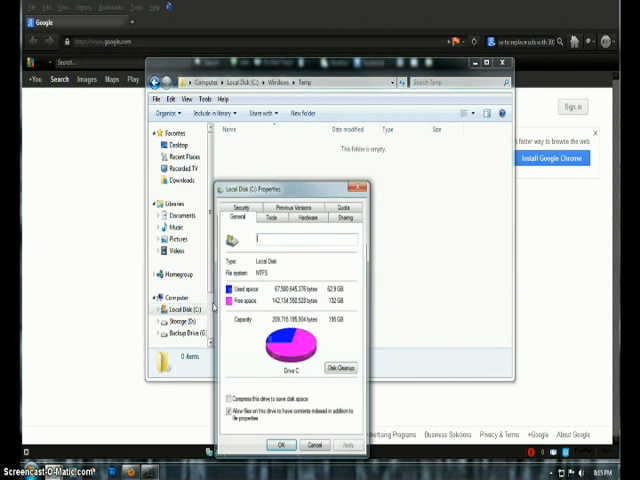
pyautogui.moveTo(290, 186); pyautogui.dragTo(290, 104)
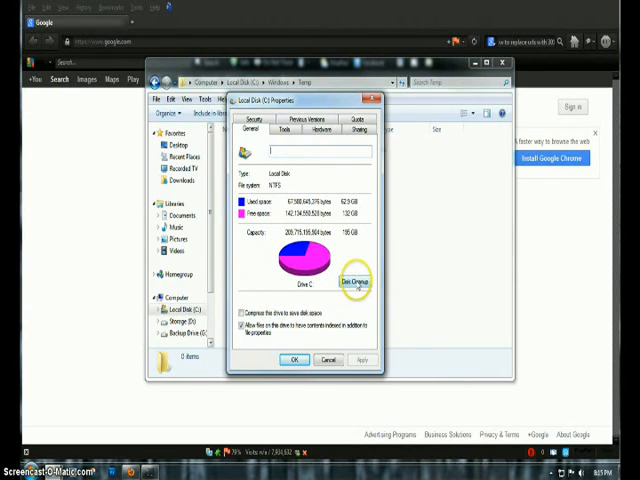
pyautogui.click(355, 281)
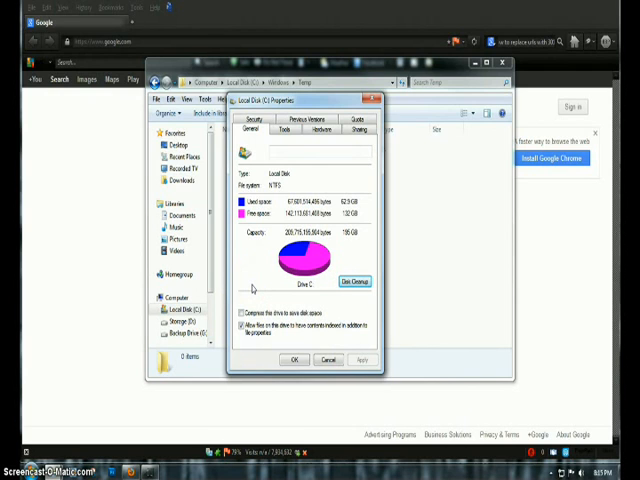
# Run Disk Cleanup on drive C, permanently deleting about 13 MB of files.
pyautogui.click(354, 281)
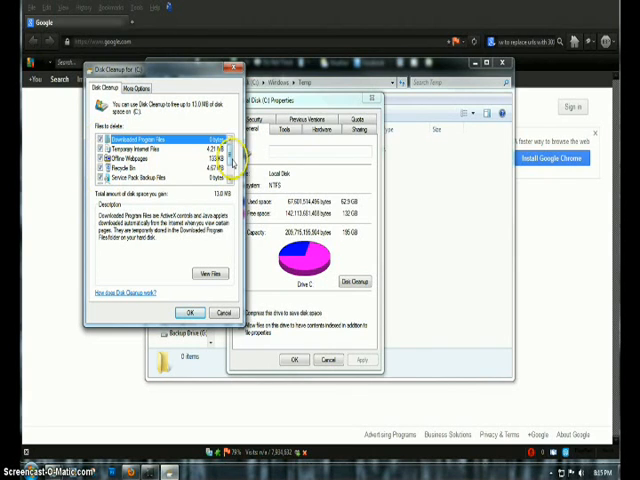
pyautogui.scroll(-3)
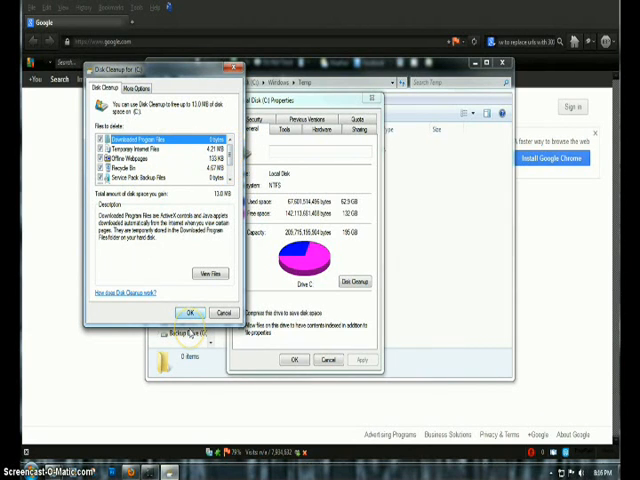
pyautogui.click(190, 312)
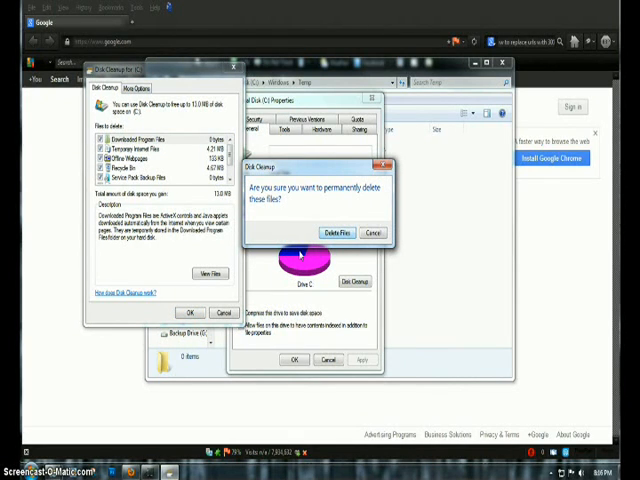
pyautogui.click(337, 232)
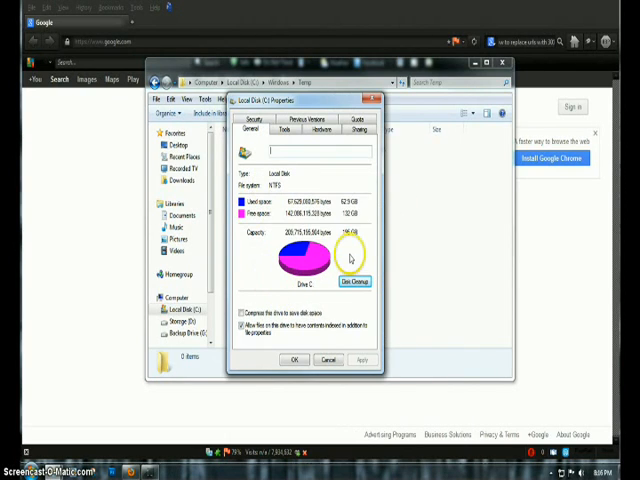
pyautogui.moveTo(305, 205)
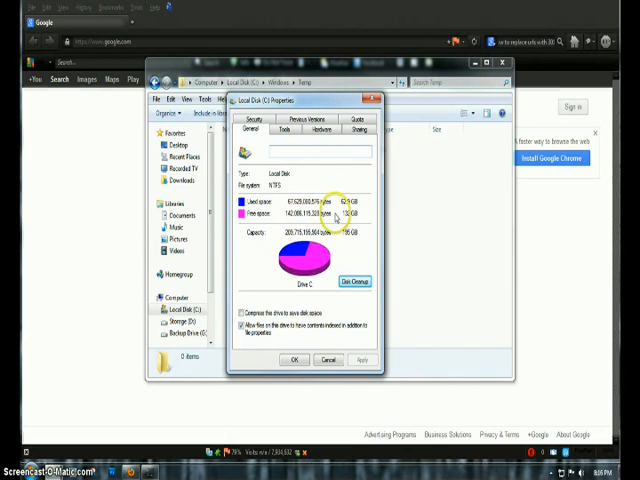
pyautogui.moveTo(291, 360)
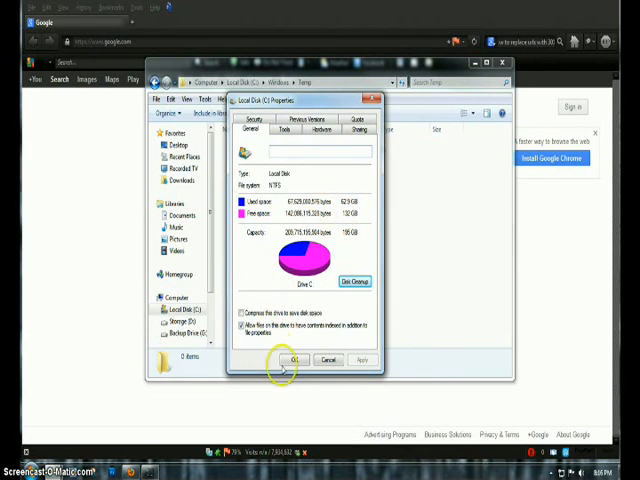
# Dismiss Local Disk (C:) Properties with OK.
pyautogui.click(291, 359)
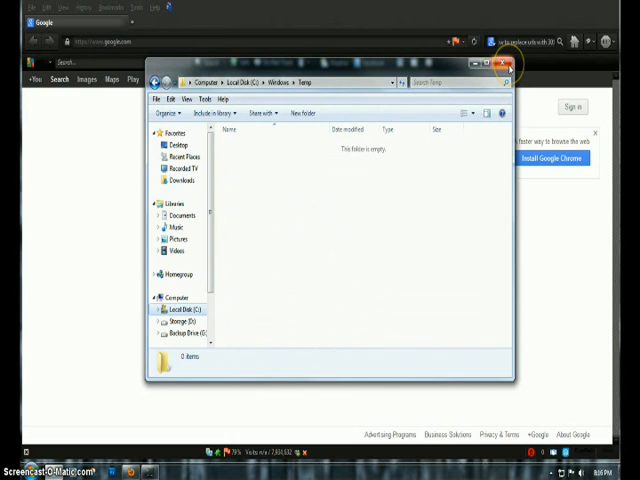
# Close the Explorer folder window and focus the Google search box in Firefox.
pyautogui.click(505, 64)
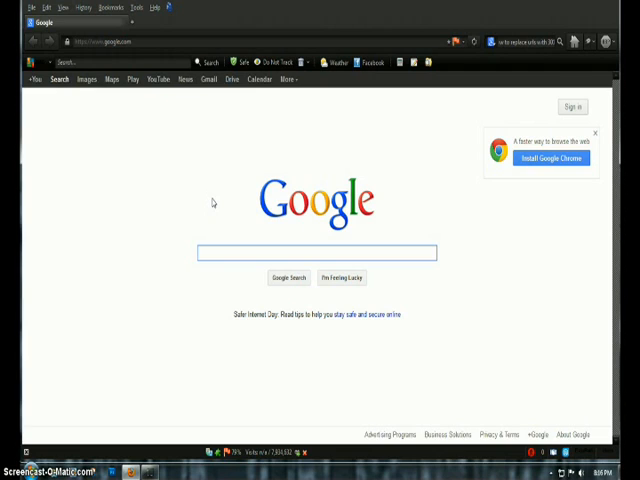
pyautogui.click(317, 252)
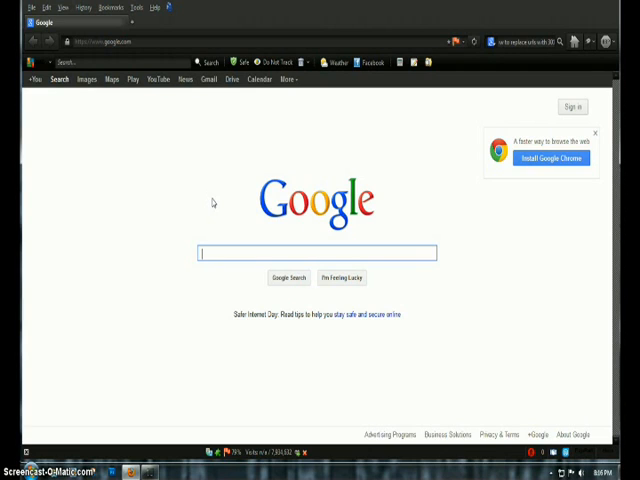